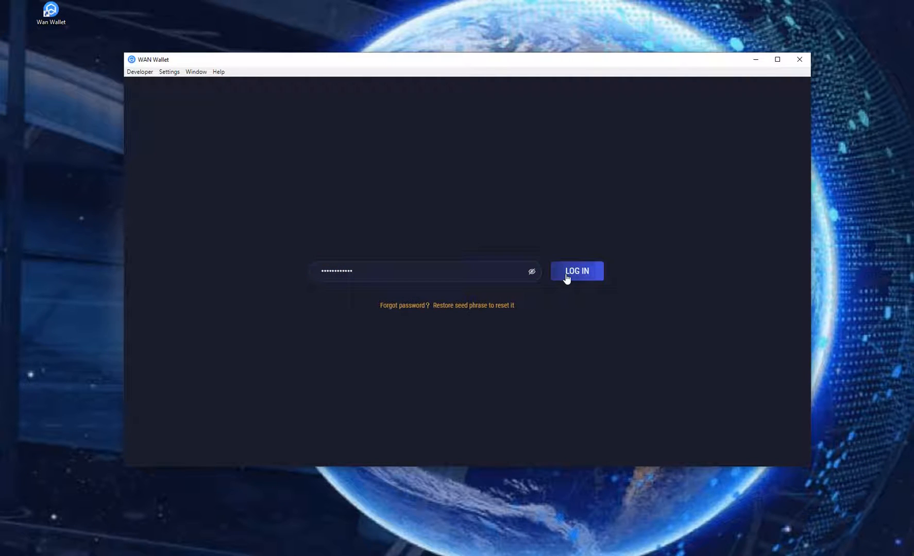
- Log in with the wallet password to reach the Portfolio showing about 125 WAN
left_click(576, 271)
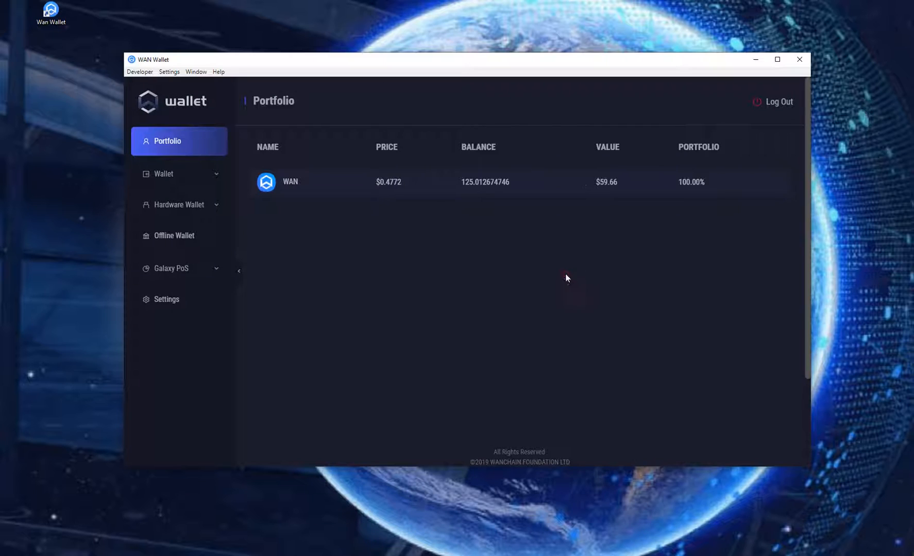
mouse_move(302, 209)
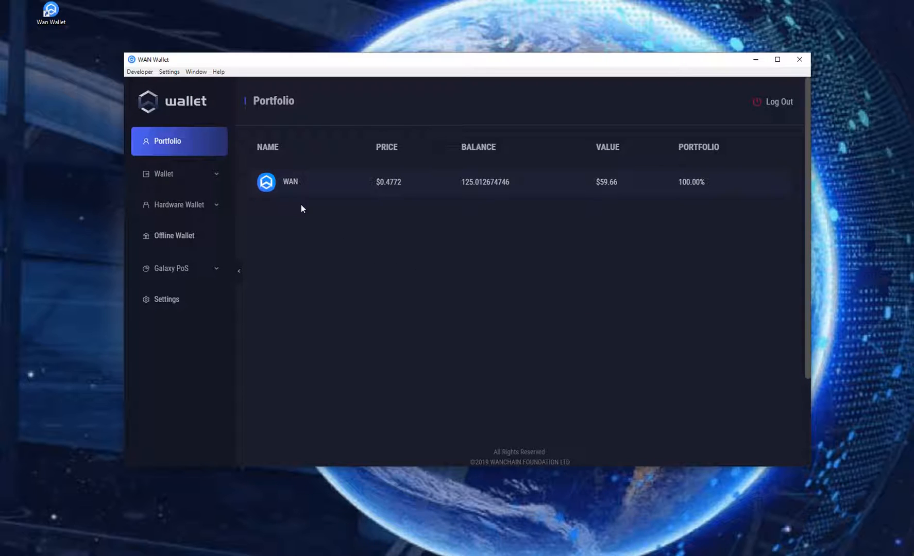
mouse_move(321, 210)
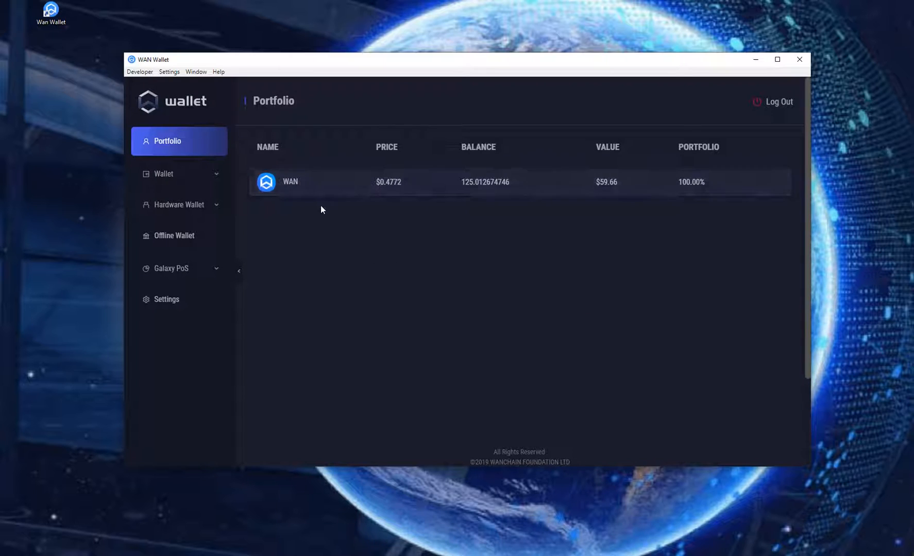
mouse_move(319, 218)
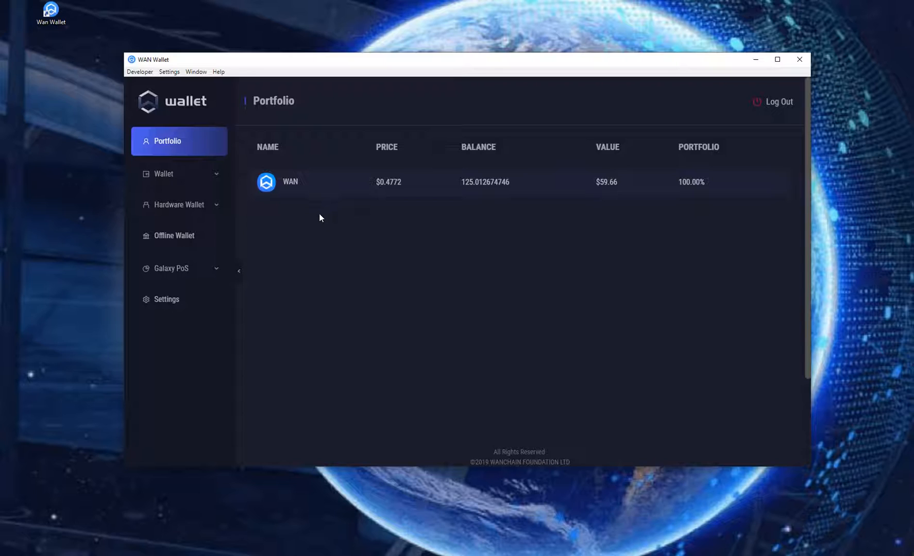
- Open the Ledger hardware wallet page and try connecting; it reports the device is disconnected
left_click(179, 205)
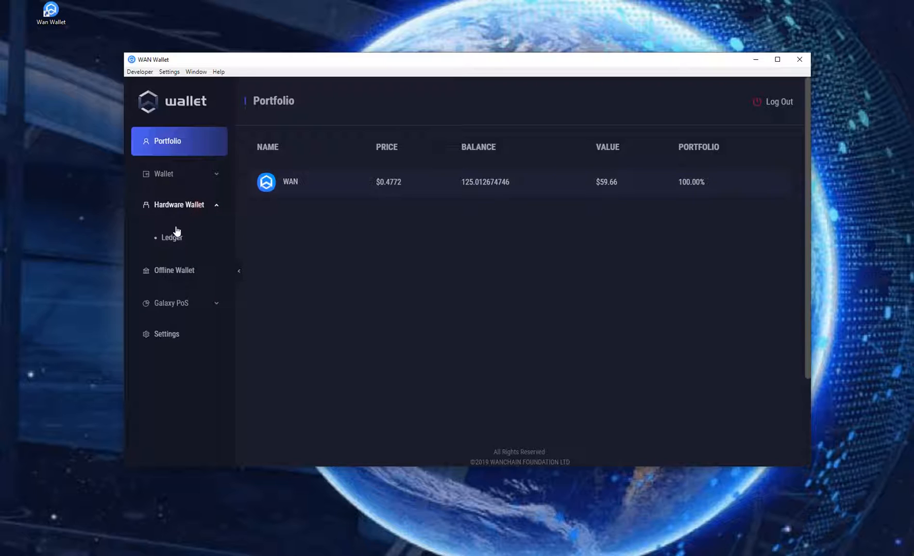
left_click(172, 237)
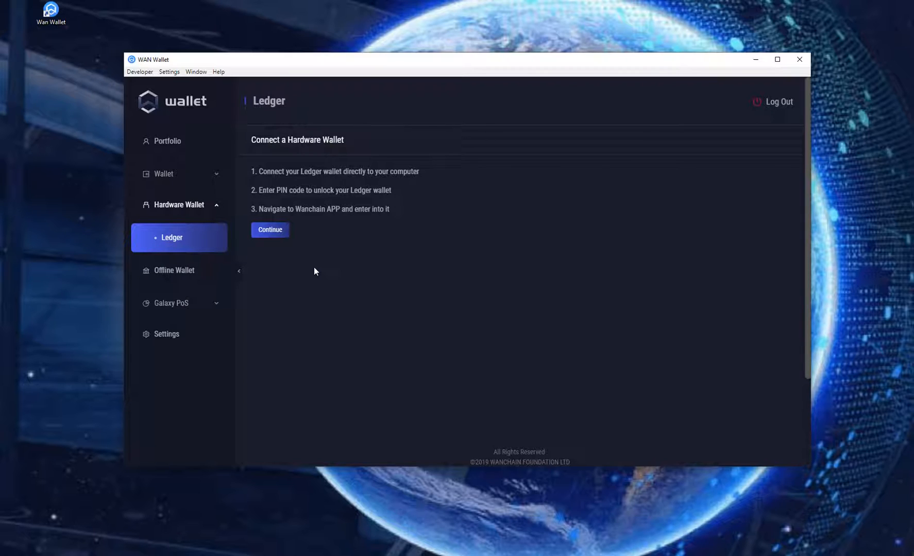
mouse_move(292, 171)
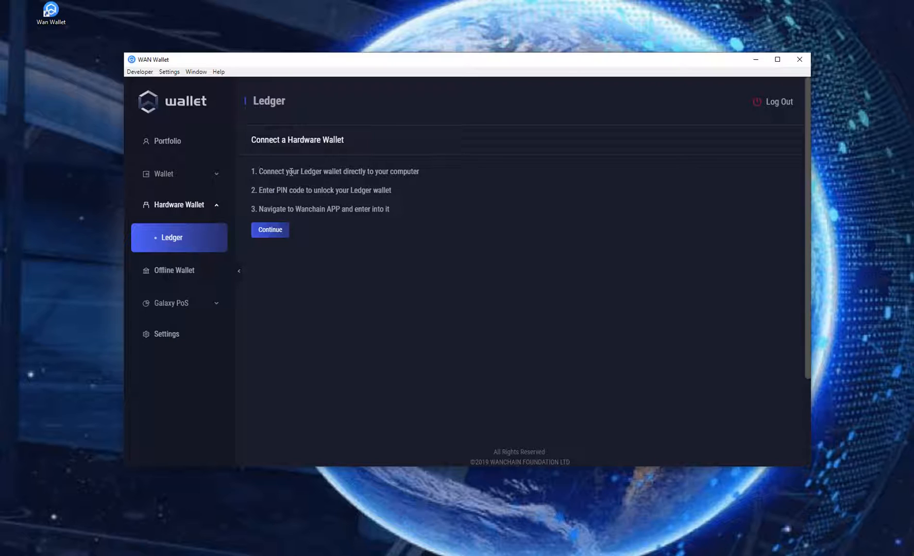
mouse_move(357, 182)
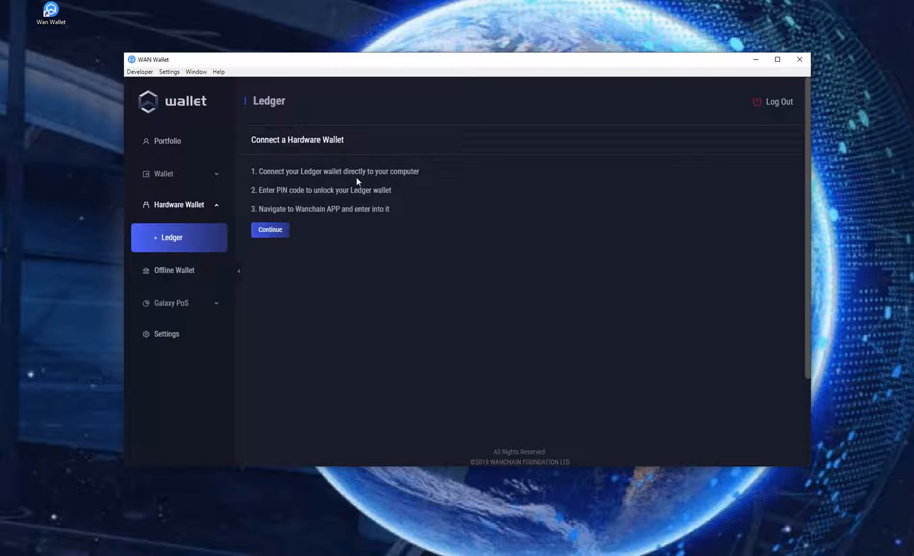
mouse_move(315, 192)
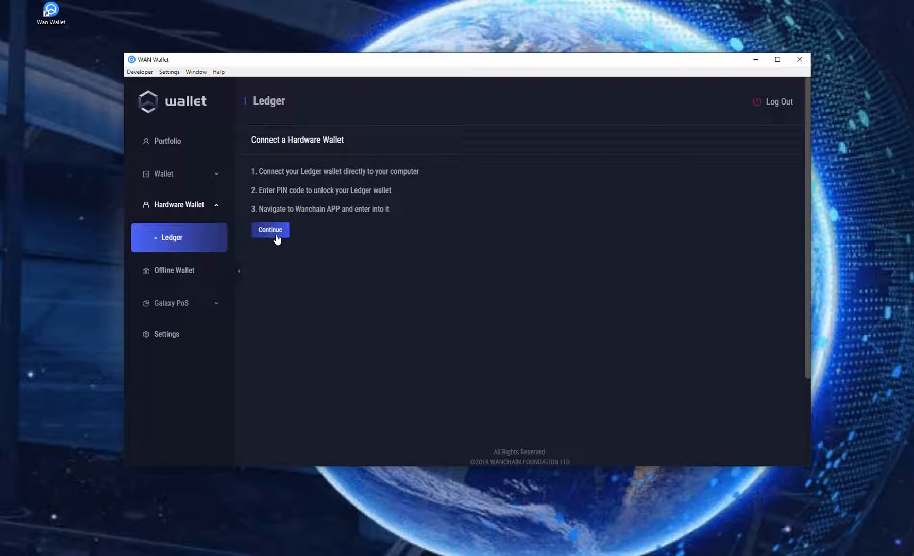
left_click(270, 229)
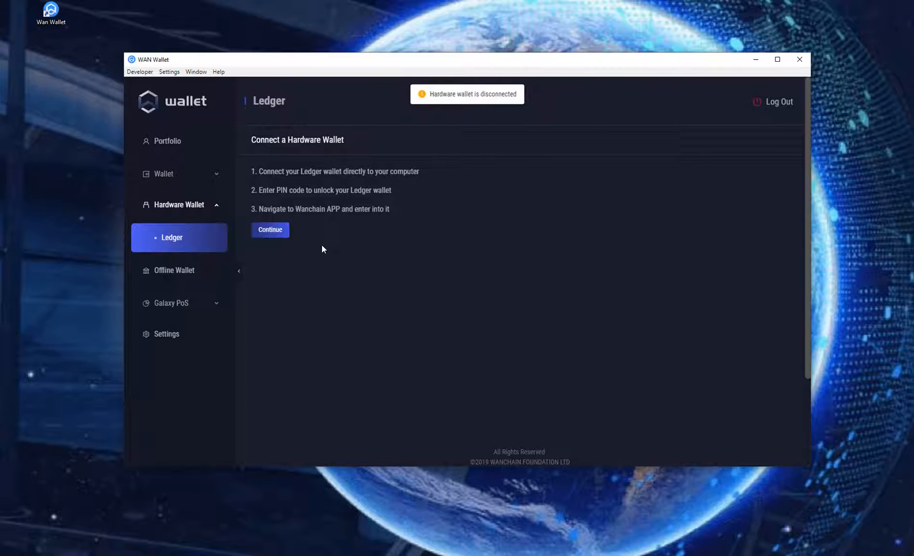
mouse_move(302, 249)
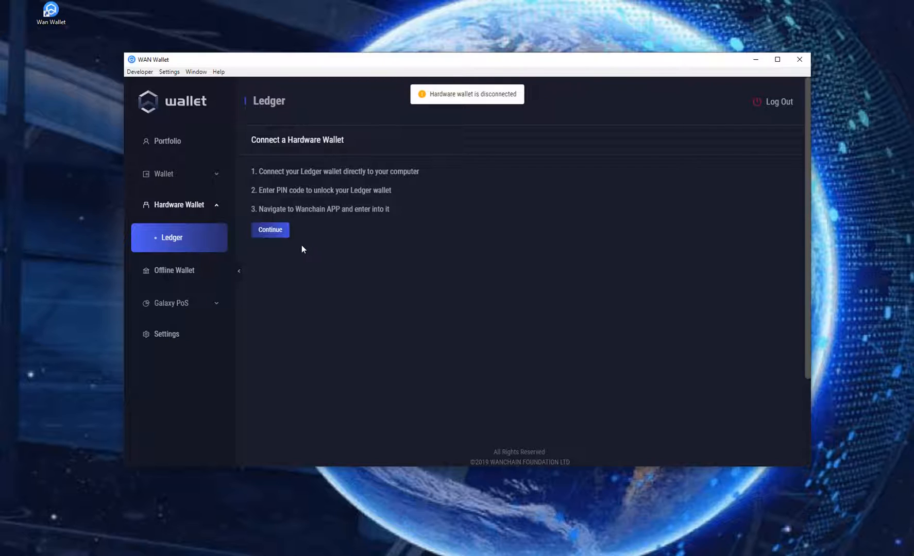
- Connect the Ledger again and import the 9,909.8118352 WAN address as Ledger1
left_click(270, 230)
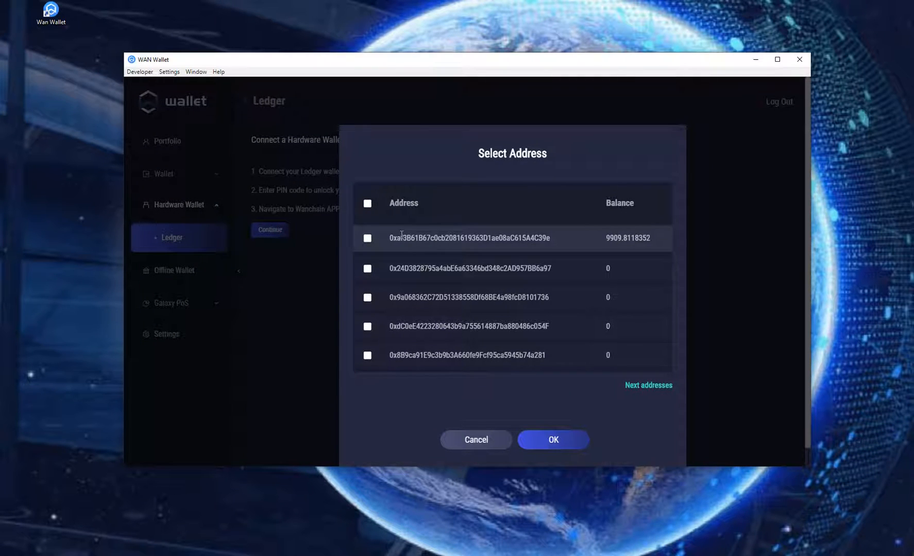
mouse_move(589, 245)
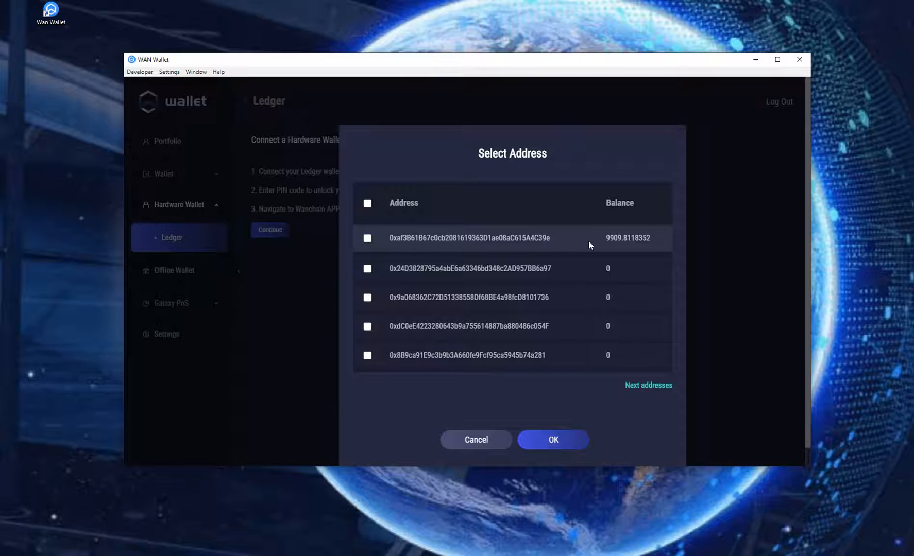
mouse_move(590, 307)
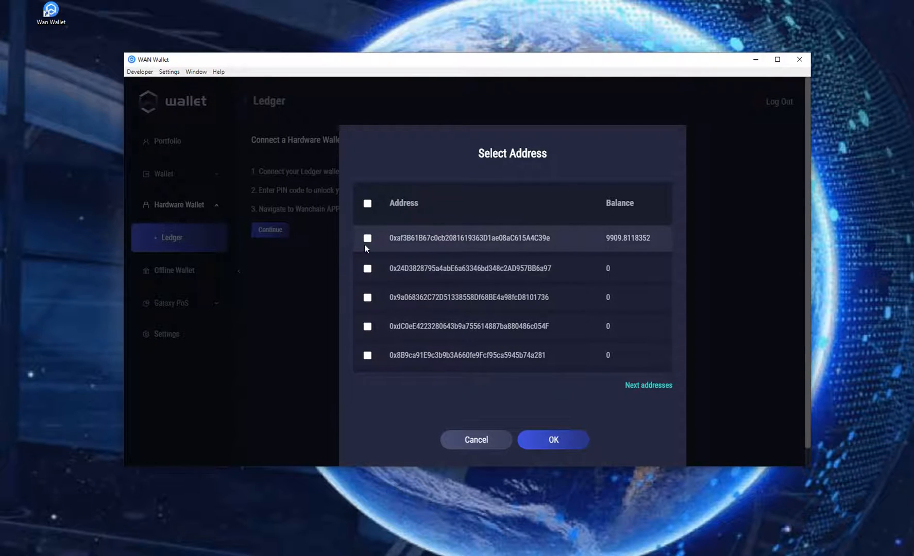
left_click(552, 440)
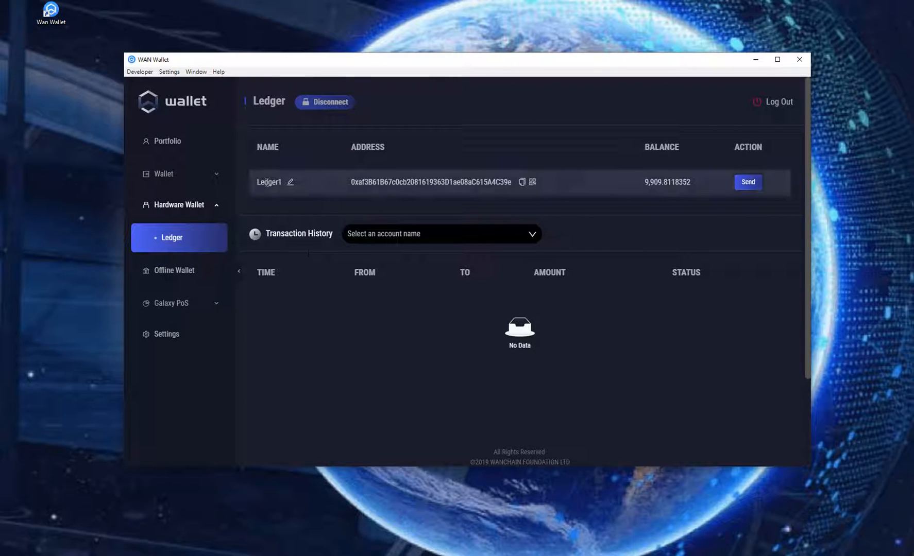
mouse_move(427, 188)
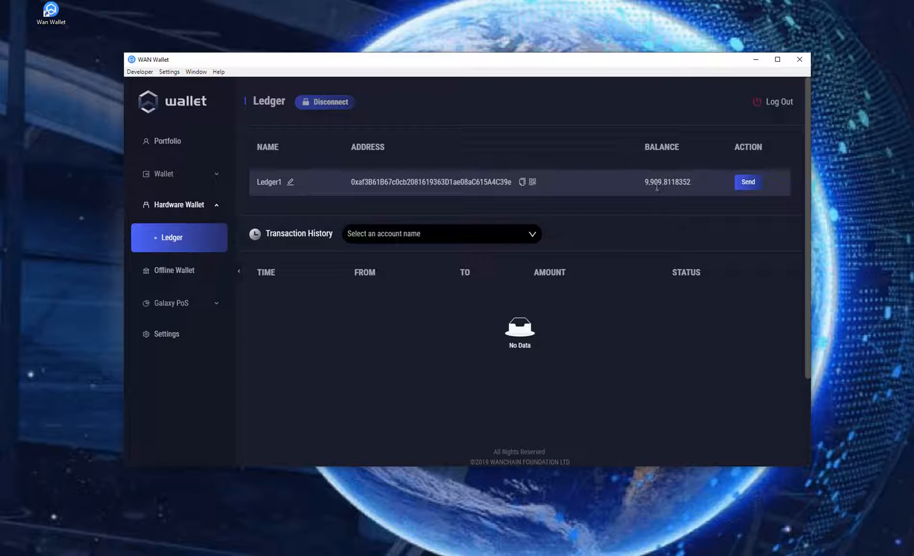
mouse_move(392, 335)
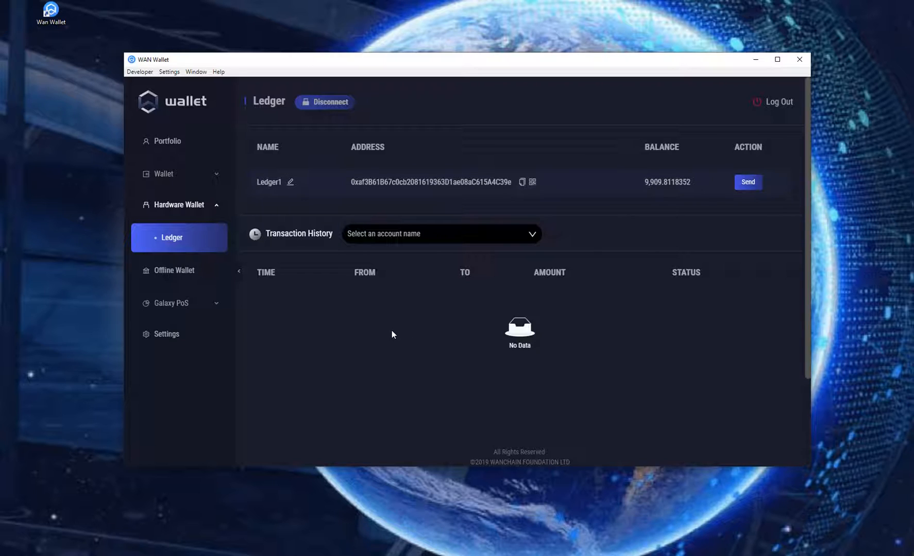
mouse_move(332, 337)
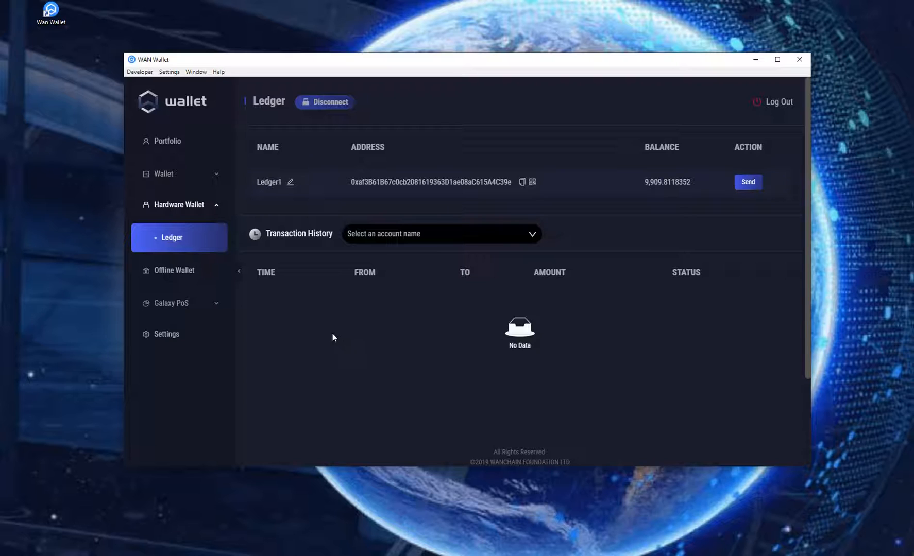
- Open Galaxy PoS > Delegation to view the two 100 WAN ChainLayer stakes
left_click(173, 303)
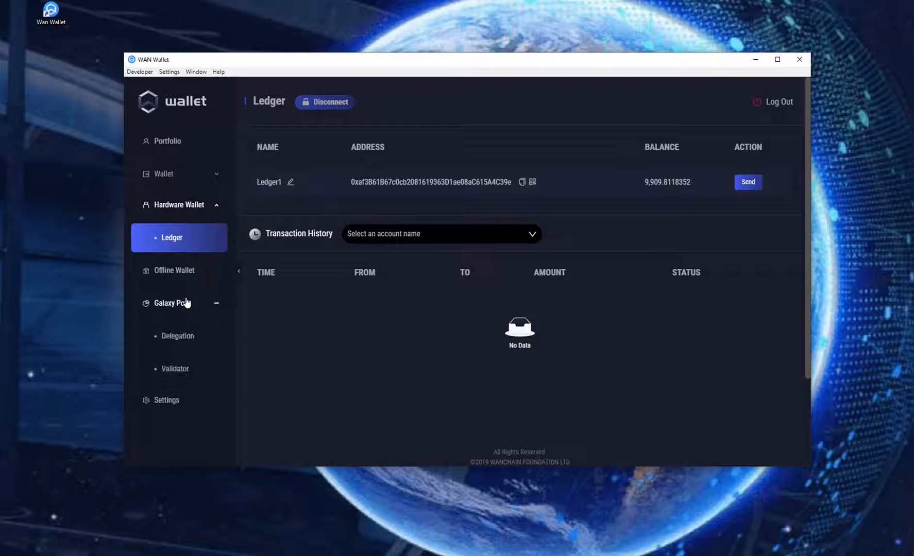
left_click(177, 337)
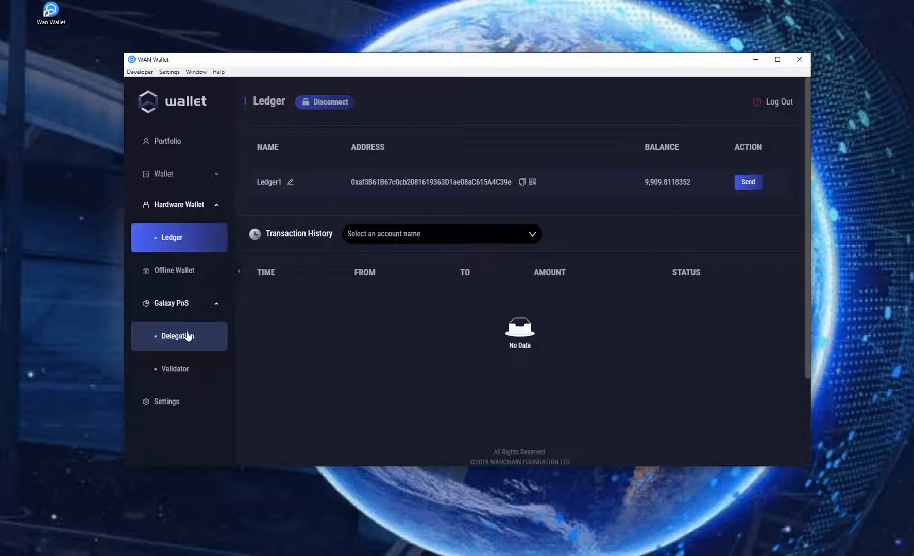
left_click(177, 337)
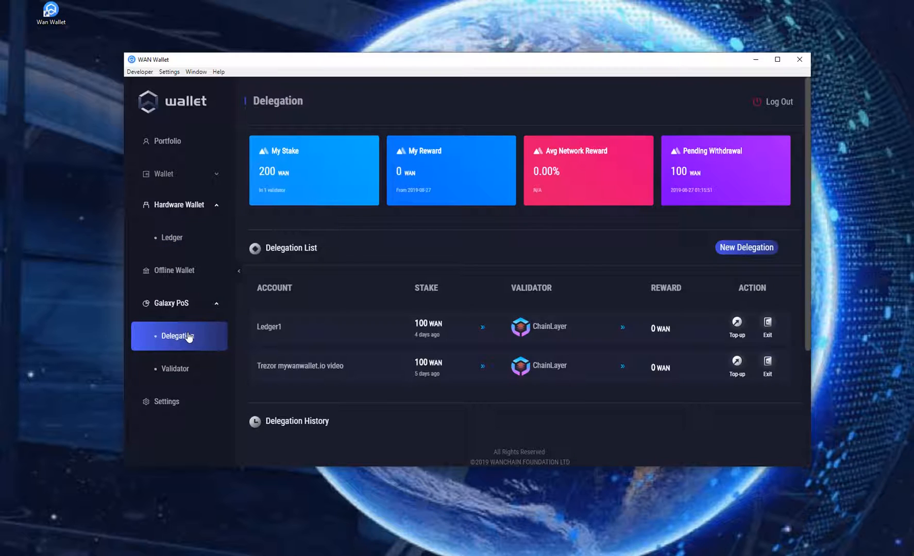
mouse_move(268, 389)
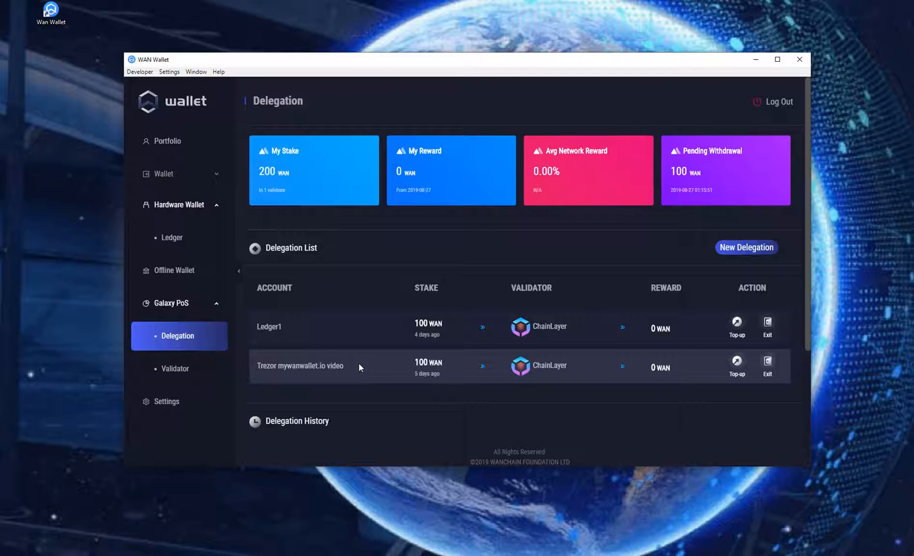
mouse_move(267, 335)
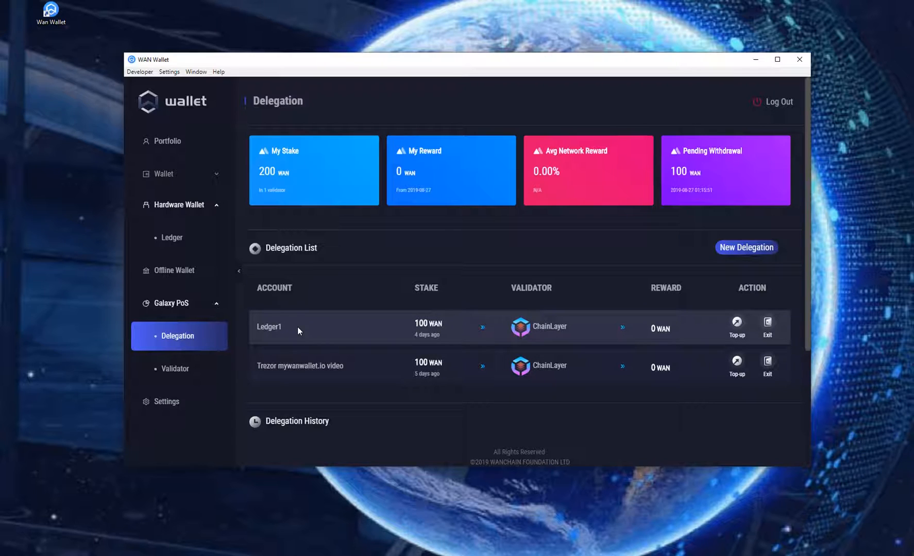
- Start a new delegation and browse the validator list, then view rankings on wanscan.org
left_click(746, 247)
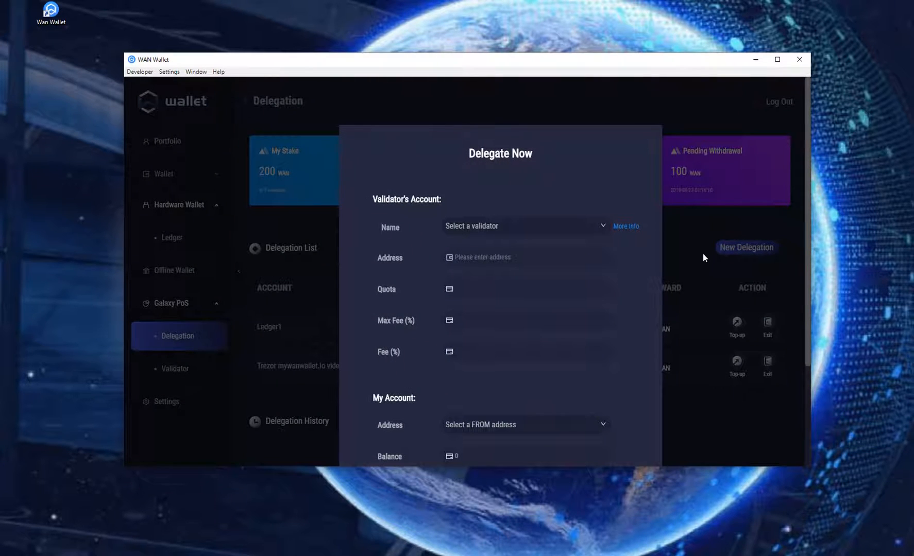
mouse_move(604, 224)
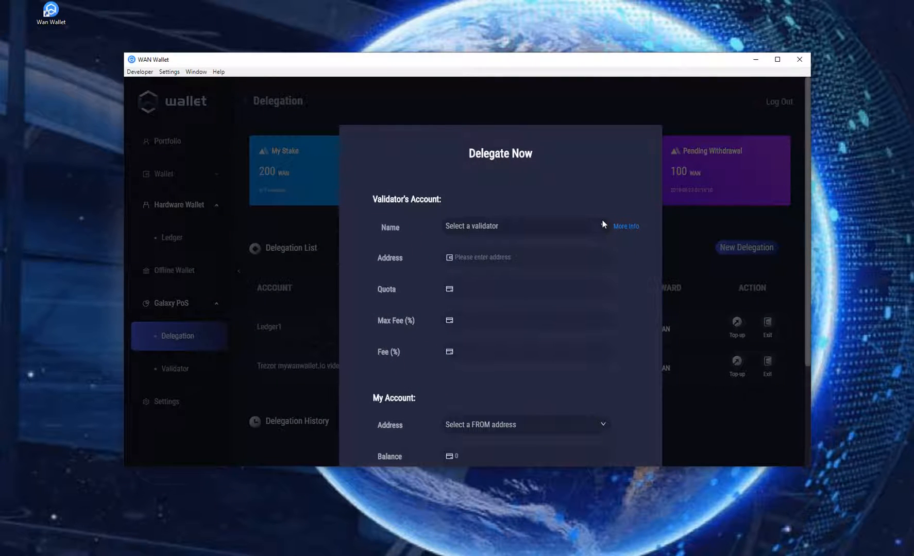
left_click(521, 226)
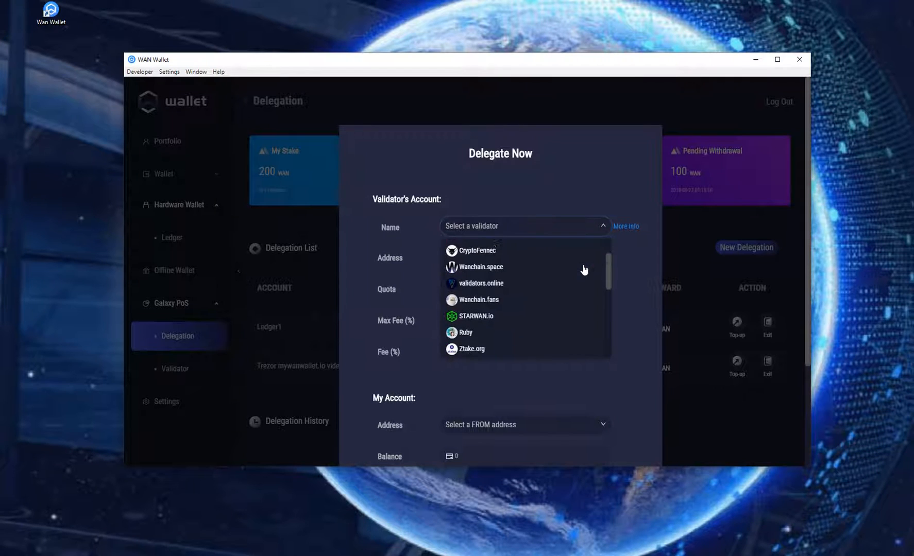
scroll("down", 3)
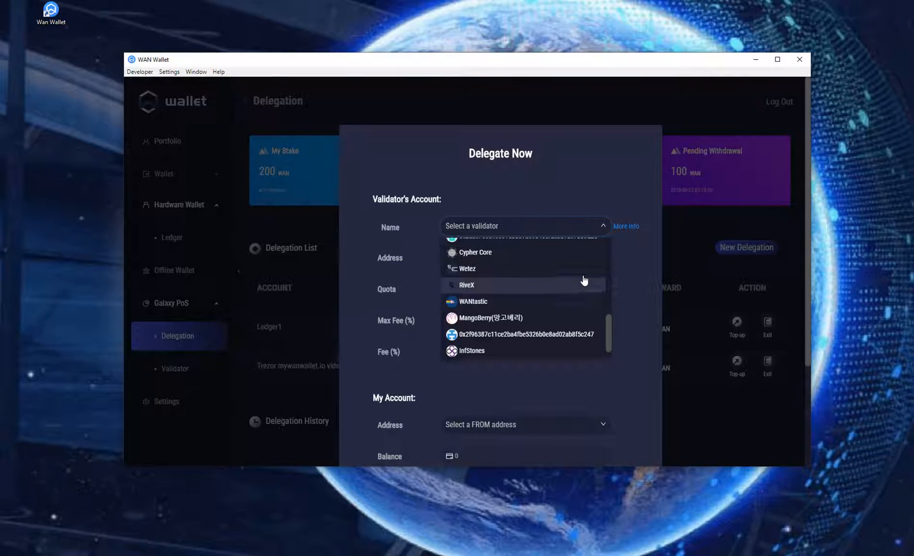
scroll("up", 3)
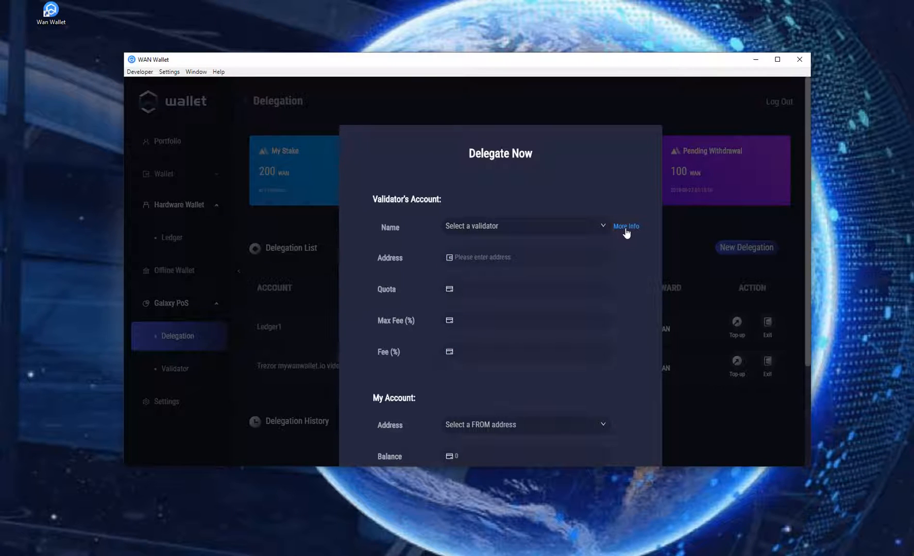
left_click(625, 226)
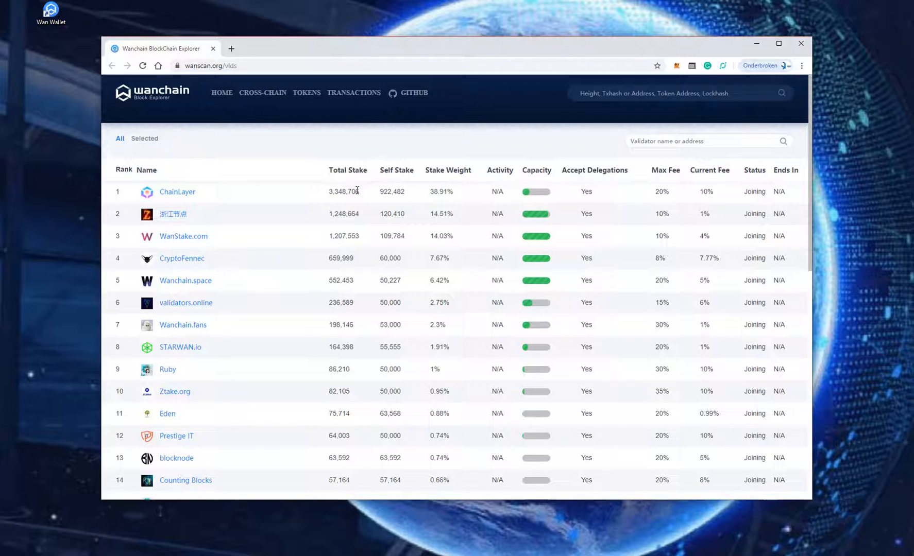
mouse_move(413, 252)
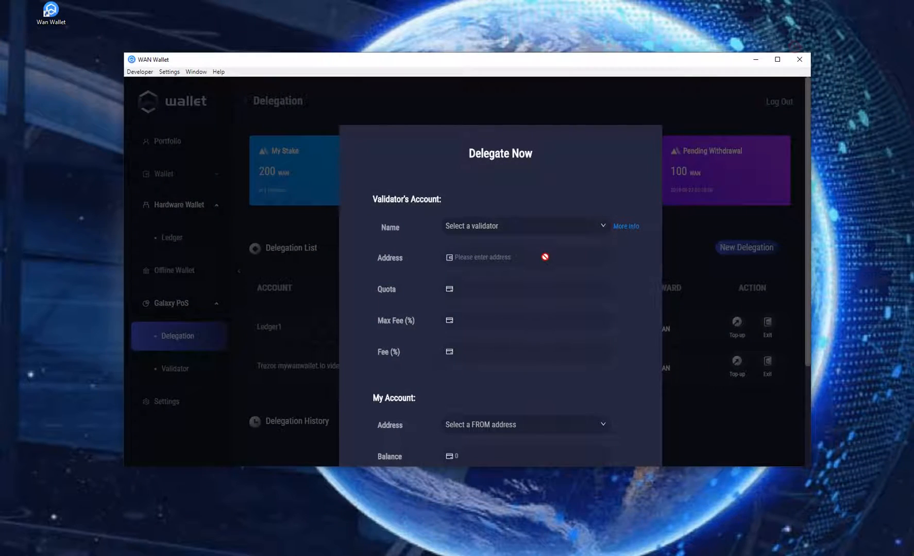
- Delegate 5,000 WAN from the Ledger address to STARWAN.io and review the confirmation
left_click(523, 226)
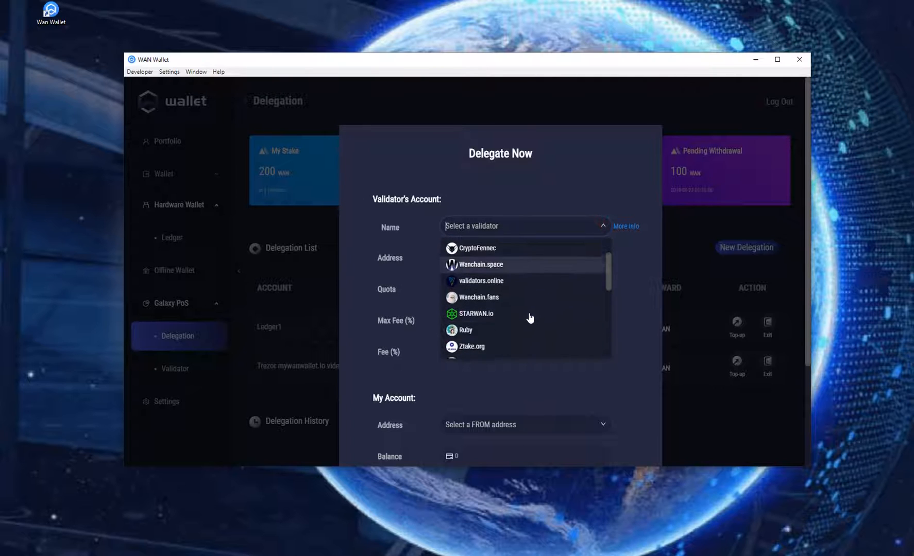
left_click(476, 314)
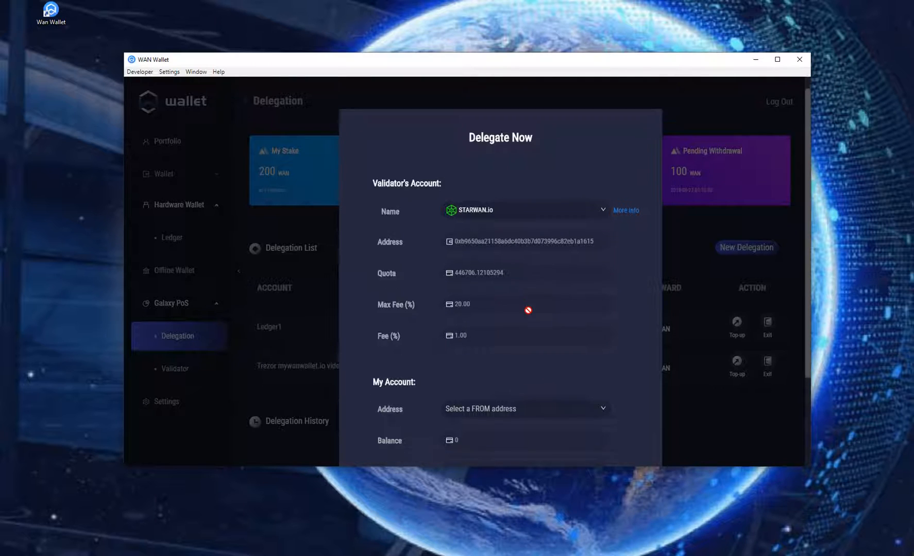
scroll("down", 3)
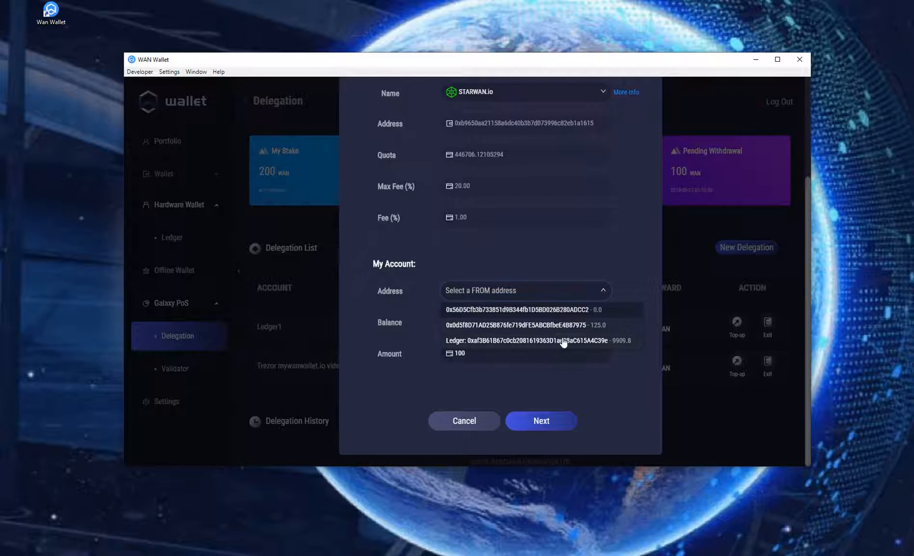
left_click(534, 341)
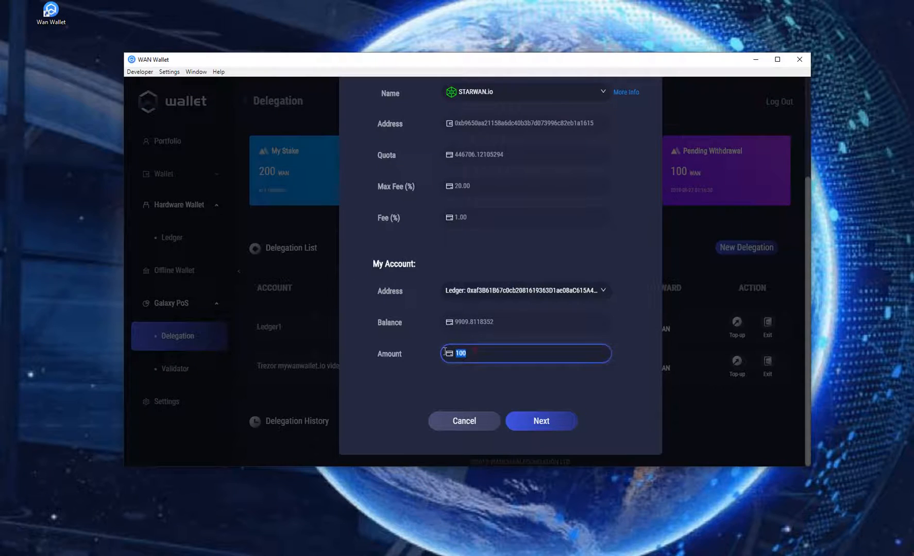
type("5000")
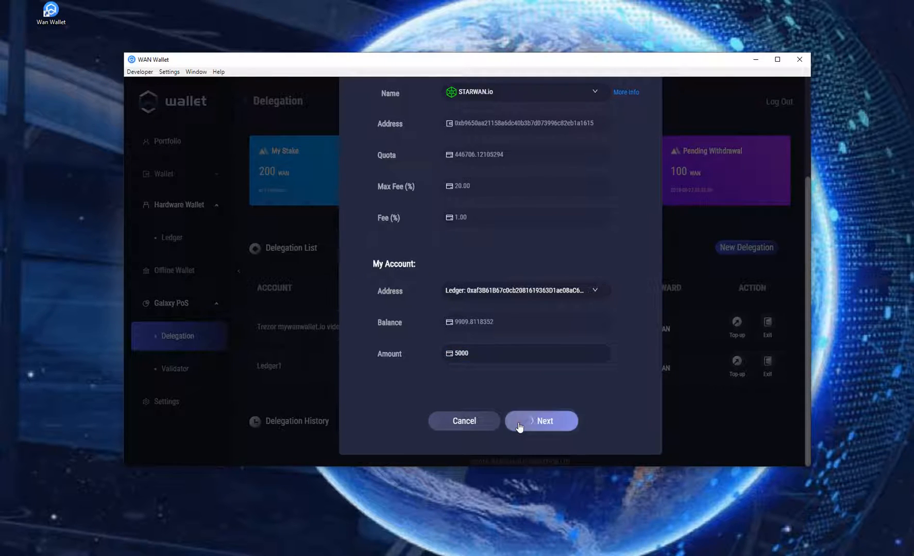
left_click(544, 421)
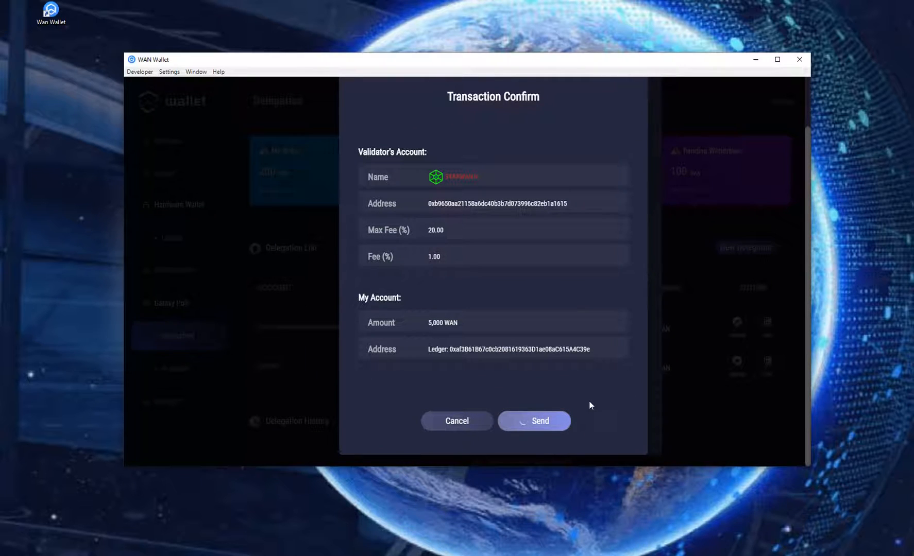
- Send the delegation and confirm Ledger1's 5,000 WAN STARWAN.io stake shows as pending
left_click(533, 421)
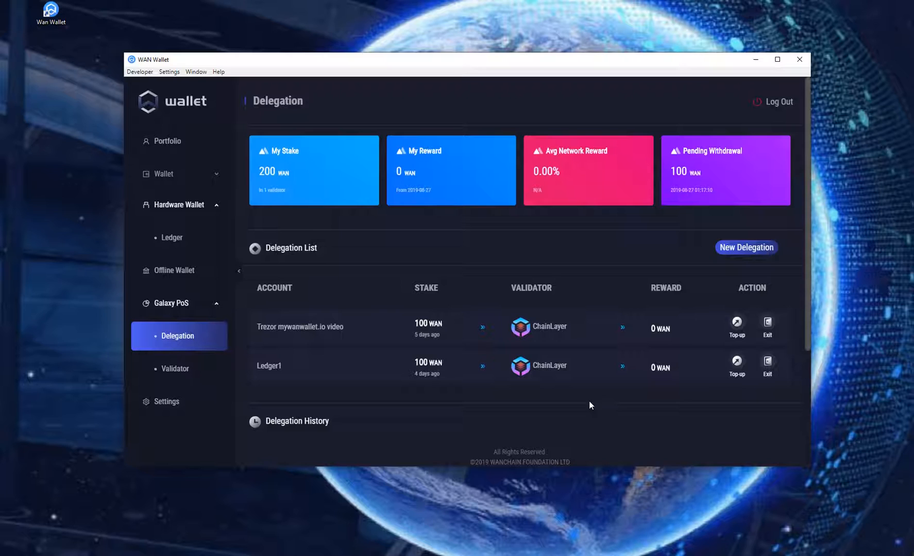
scroll("down", 3)
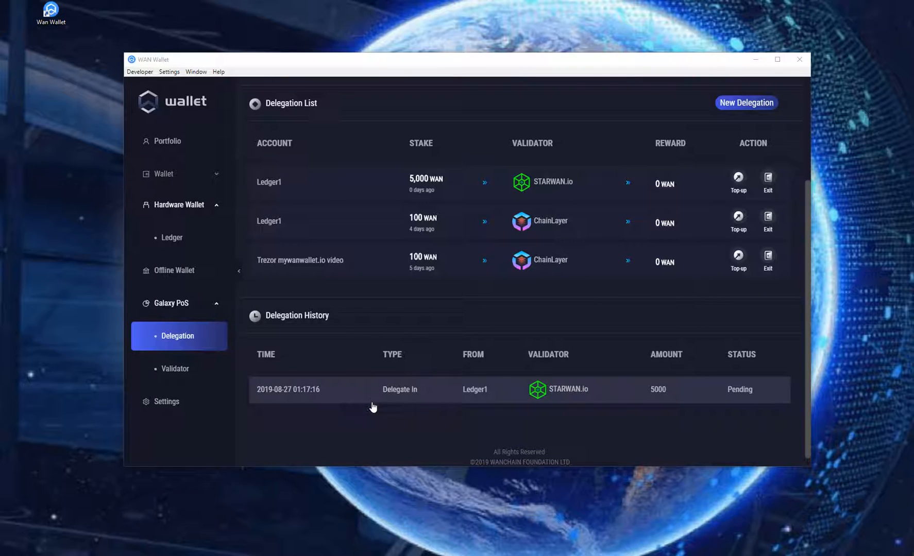
mouse_move(745, 408)
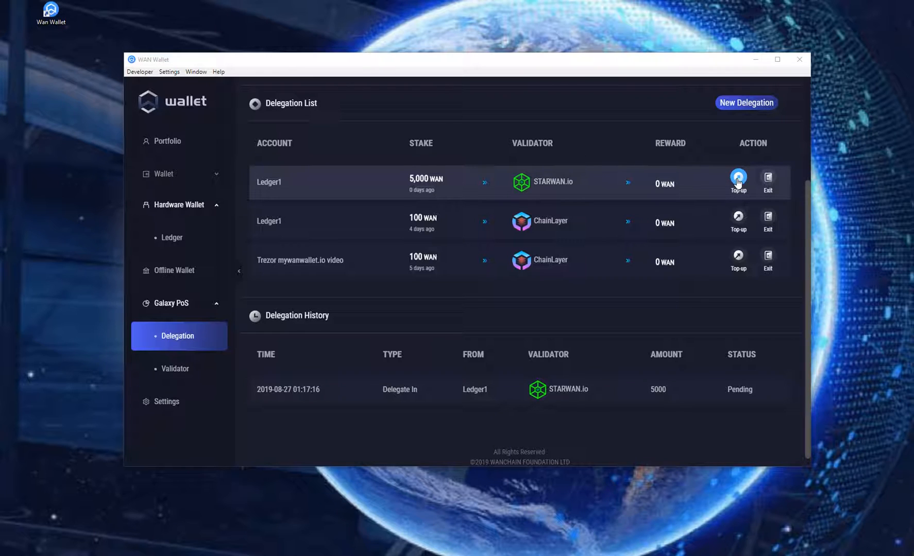
- Top up the STARWAN.io stake by 4,000 WAN to 9,000 WAN, then log out
left_click(738, 178)
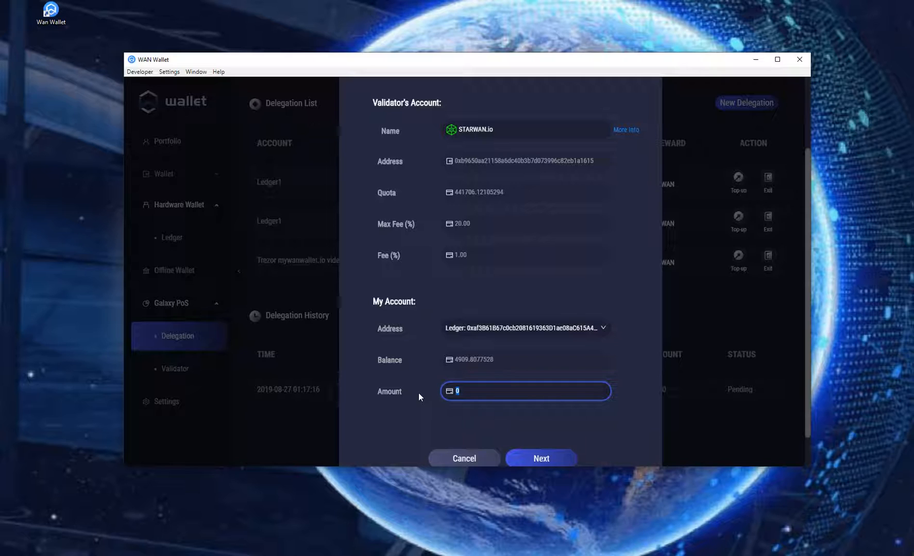
type("4000")
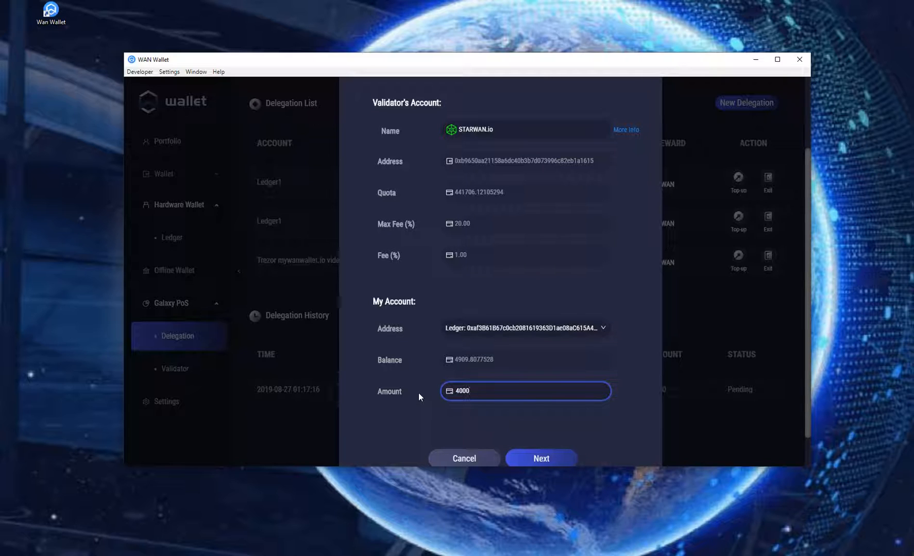
left_click(540, 459)
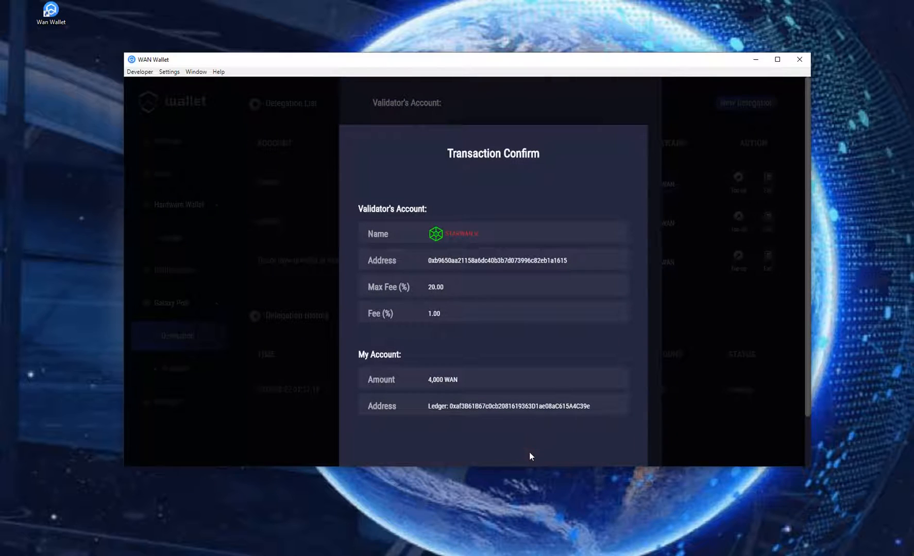
left_click(533, 421)
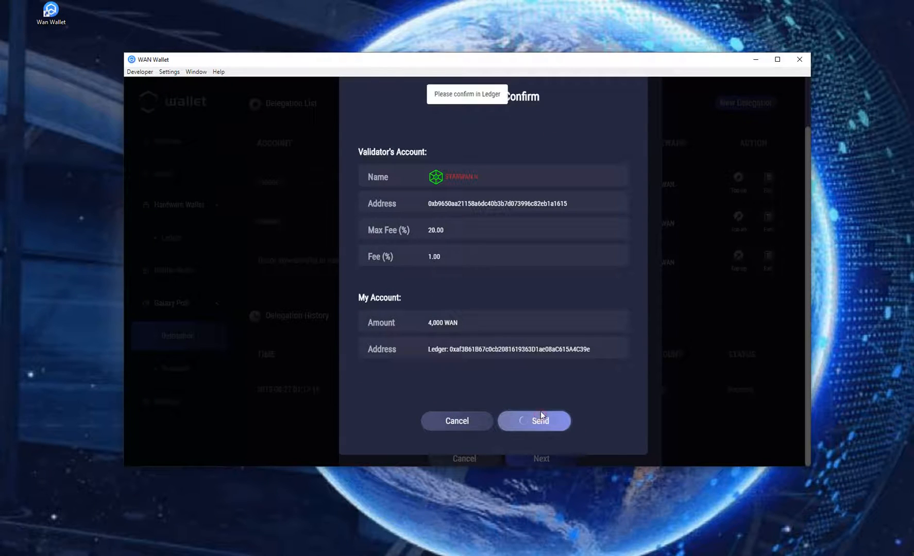
left_click(534, 420)
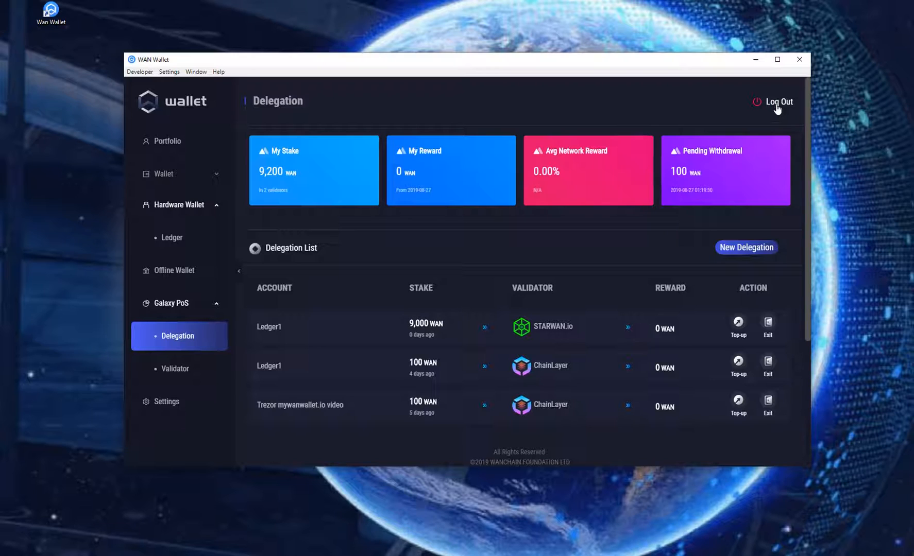
left_click(777, 102)
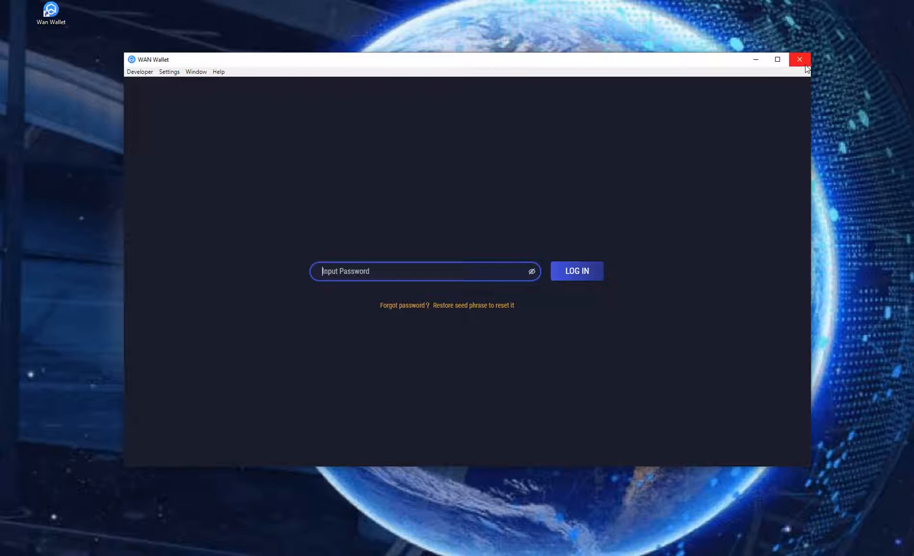